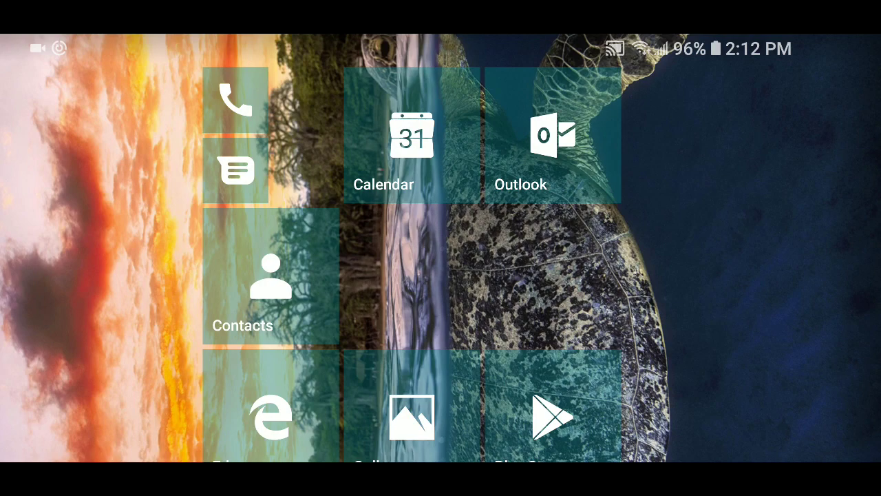
Step: Scroll down through the Windows-style tile home screen toward the Launcher 10 Play Store listing
scroll(down, 3)
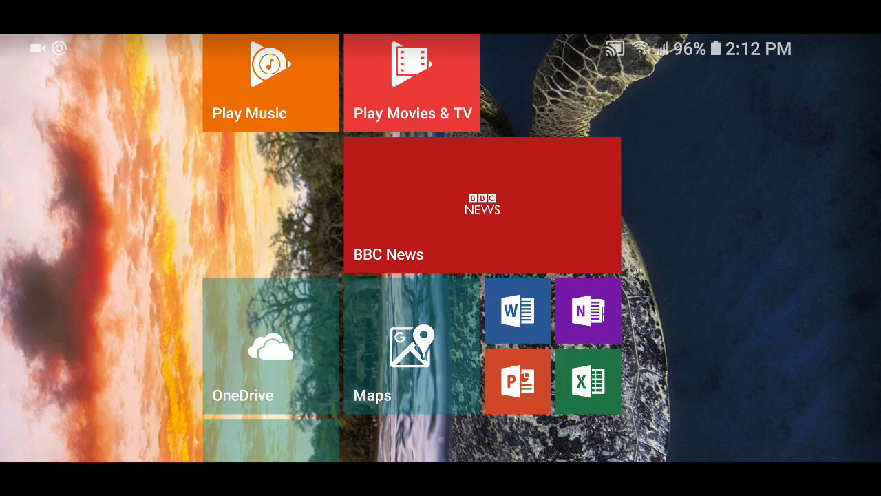
scroll(down, 3)
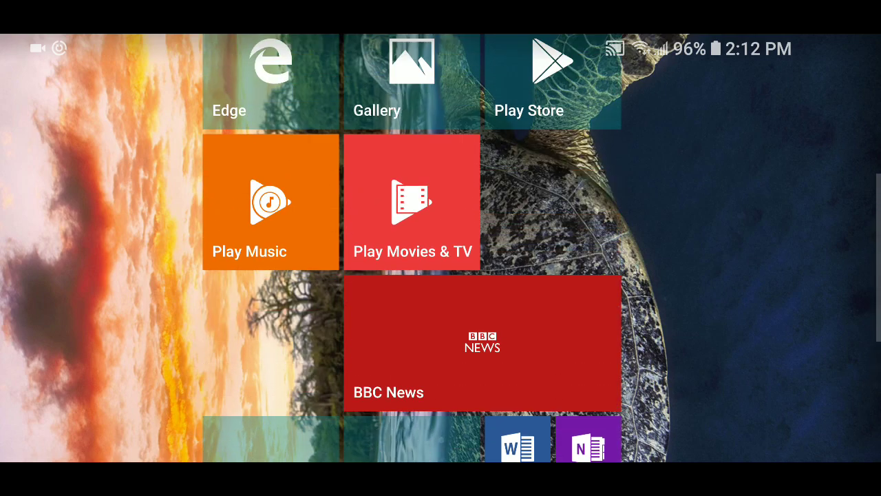
scroll(down, 3)
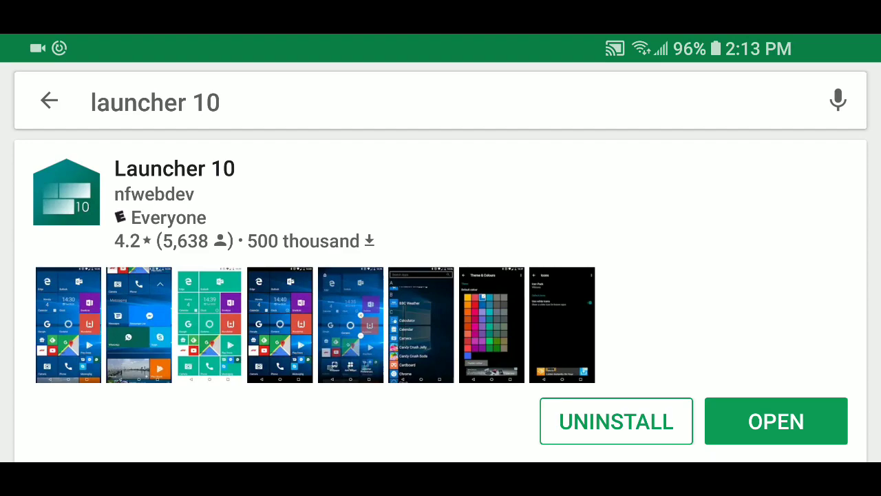
Step: Launch Launcher 10 from its Play Store listing and open the alphabetical All Apps list
click(775, 420)
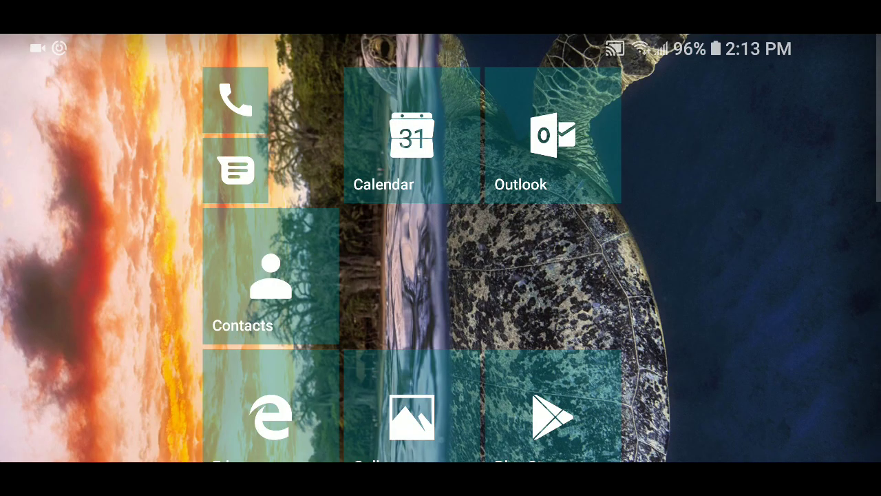
scroll(down, 3)
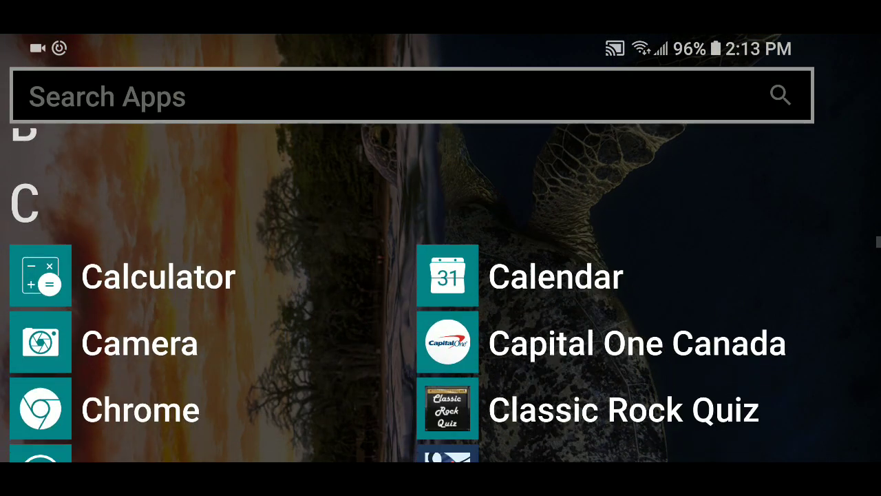
scroll(down, 3)
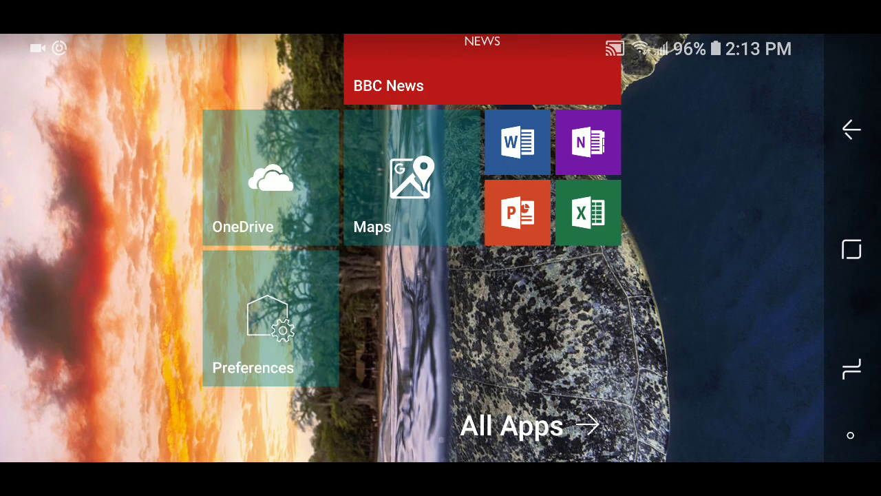
scroll(down, 3)
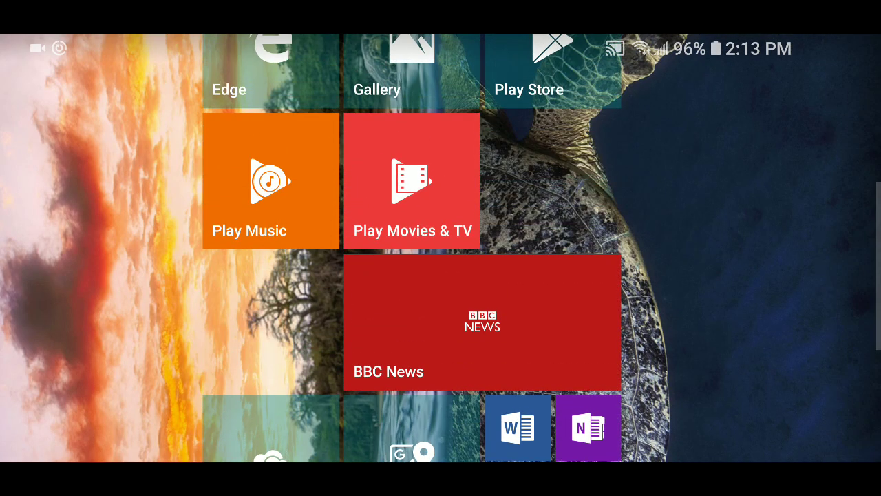
scroll(down, 3)
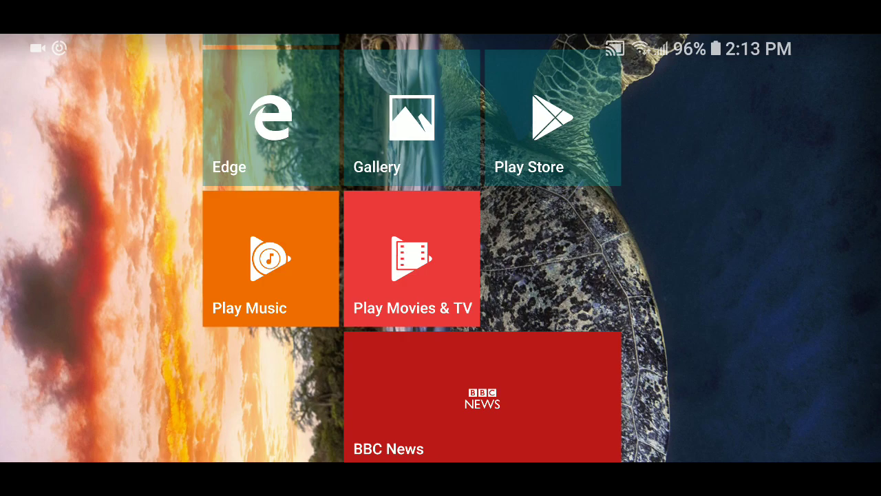